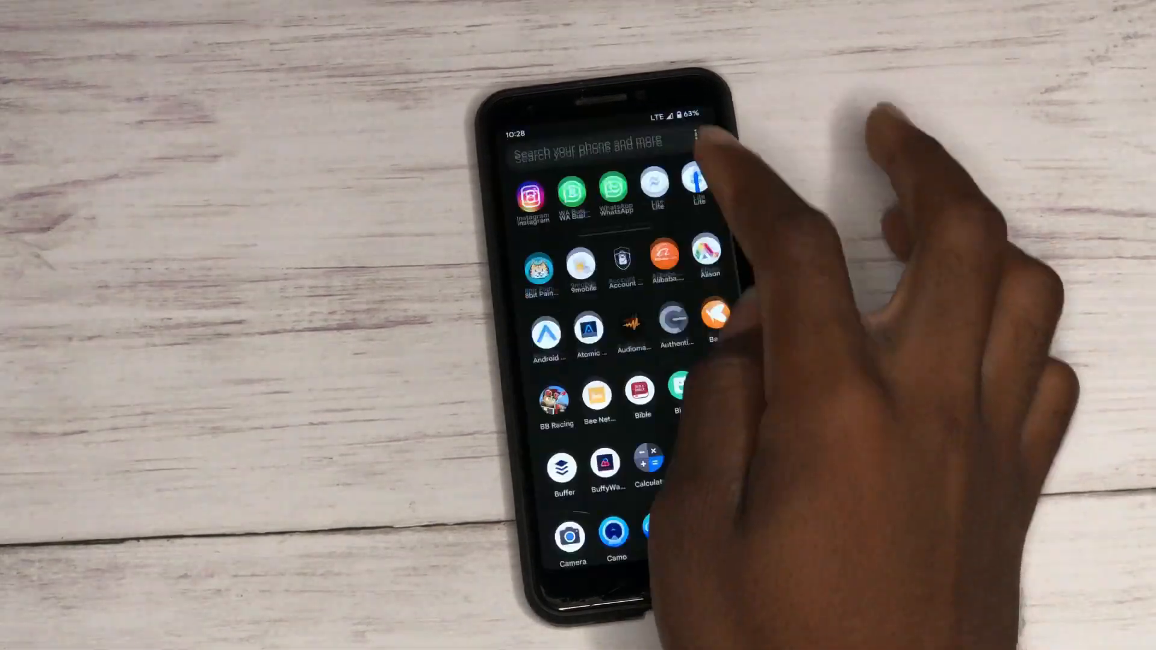
Step: Launch Electron to its General dashboard showing 37.8°C, 3811 mV and 0 W charging
click(596, 149)
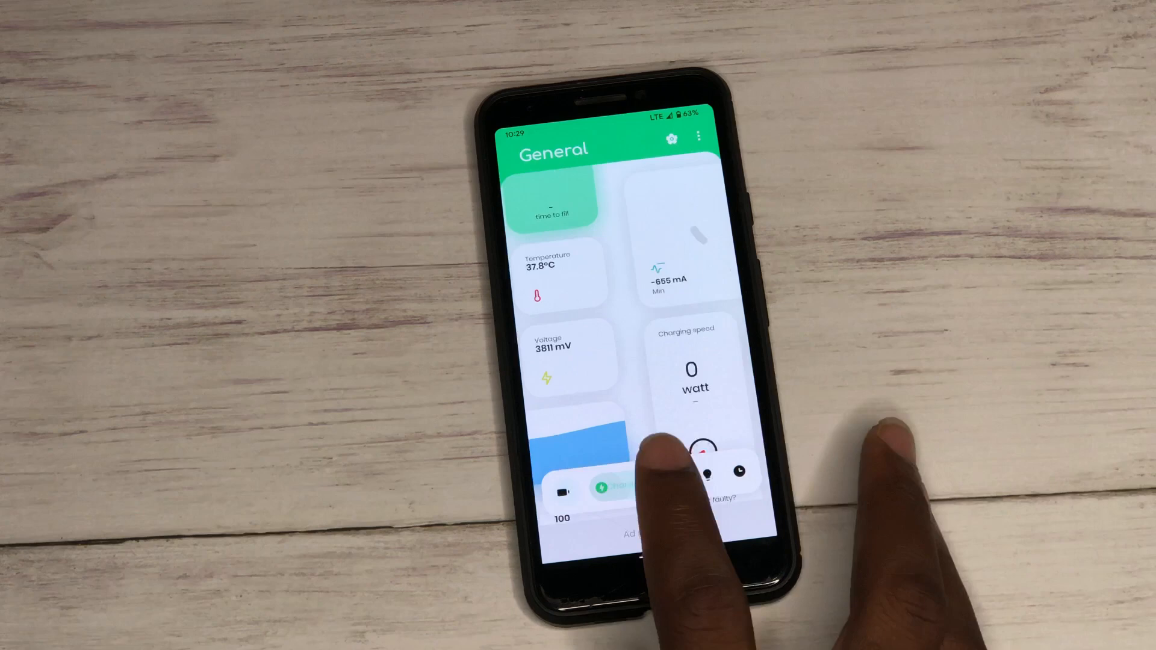
click(615, 487)
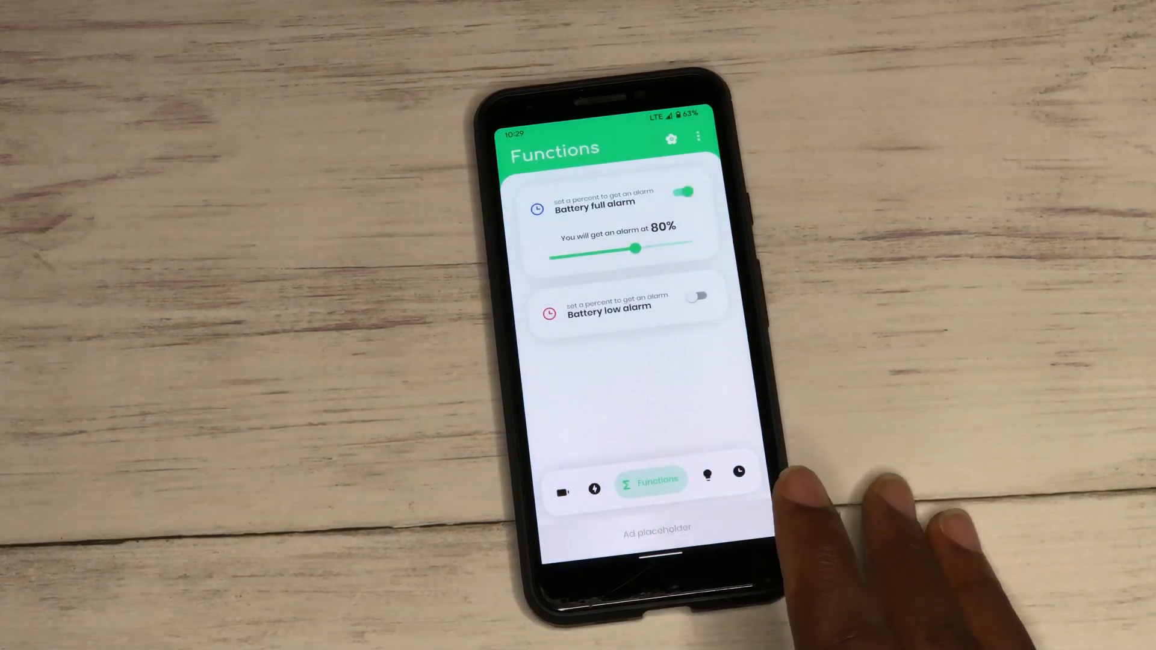
mouse_move(847, 517)
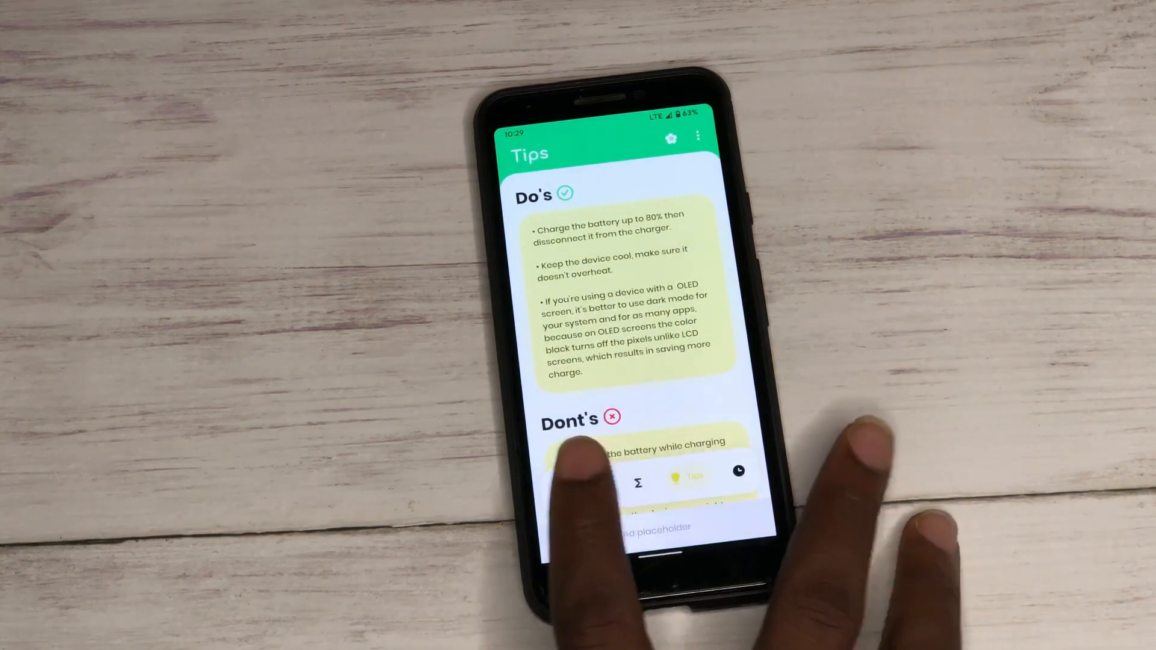
Step: Leave Electron and swipe up to the home screen's app drawer
click(582, 483)
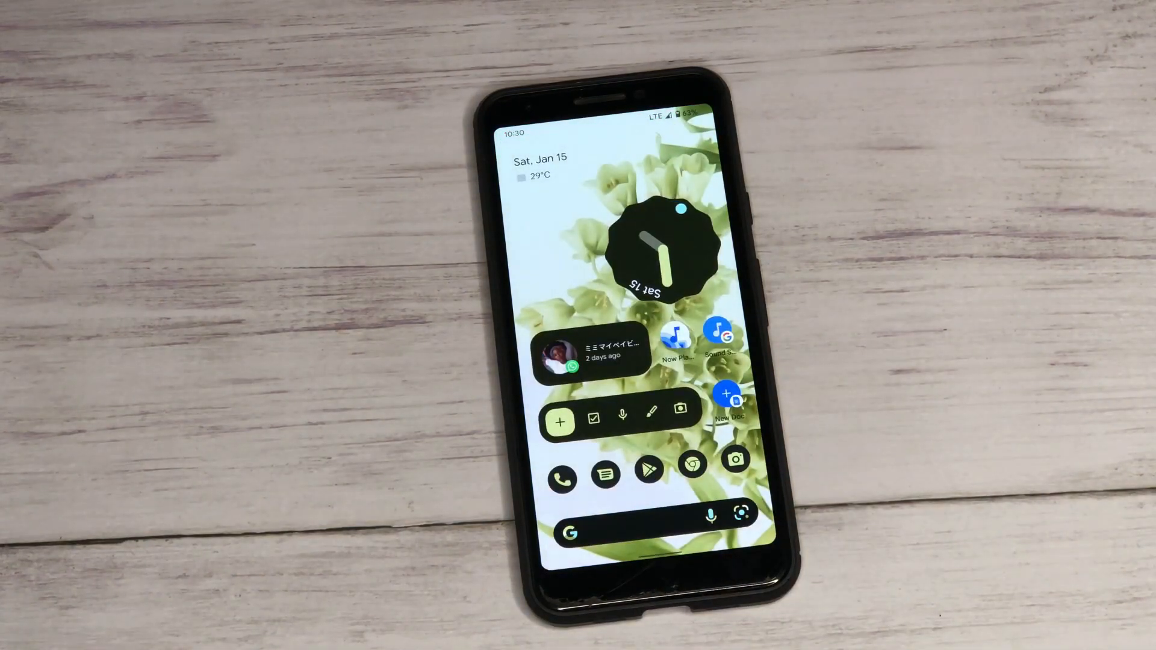
scroll(up, 3)
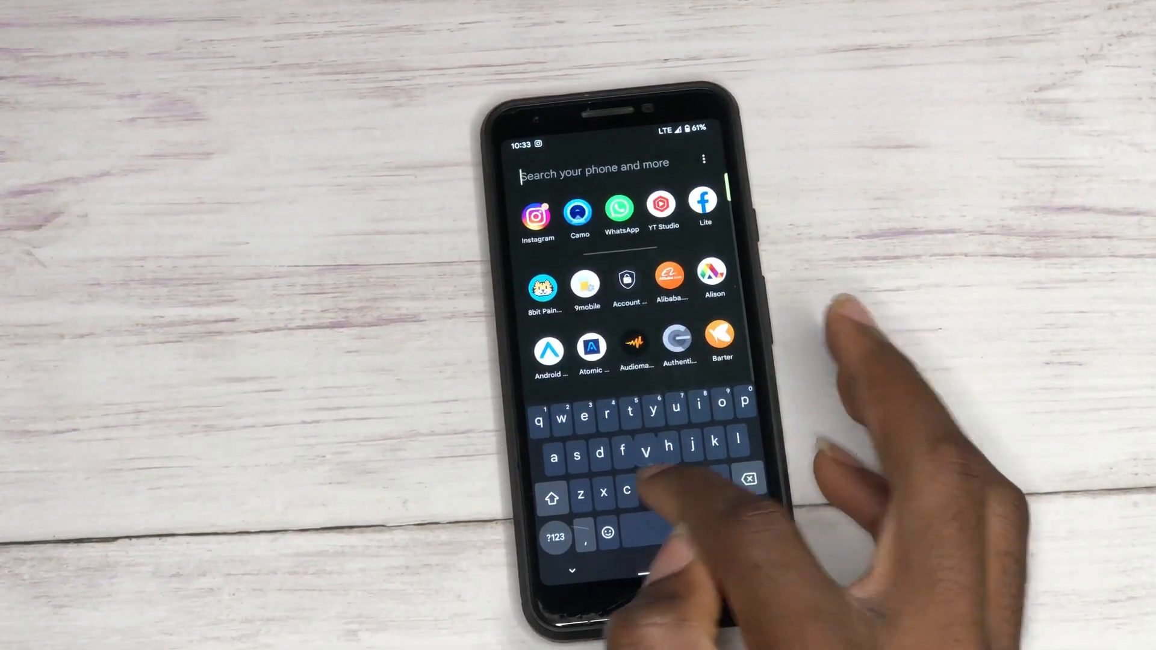
Step: Search 'vn' to launch VN Video Editor, start a New Project and select gallery clips
text(vn)
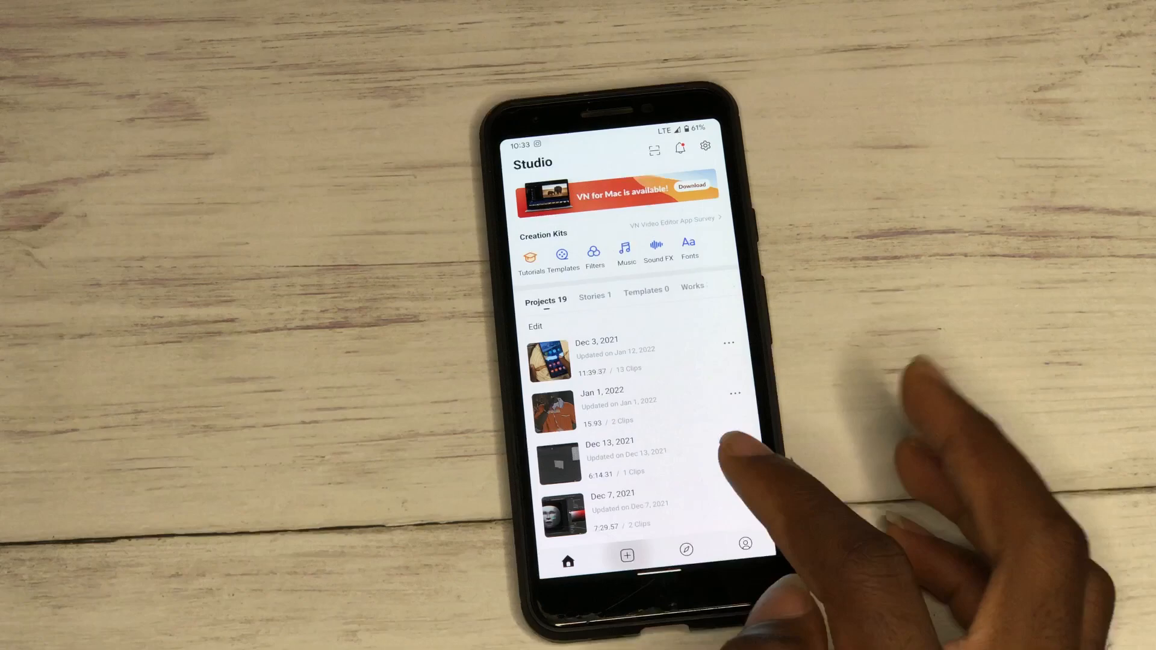
click(626, 554)
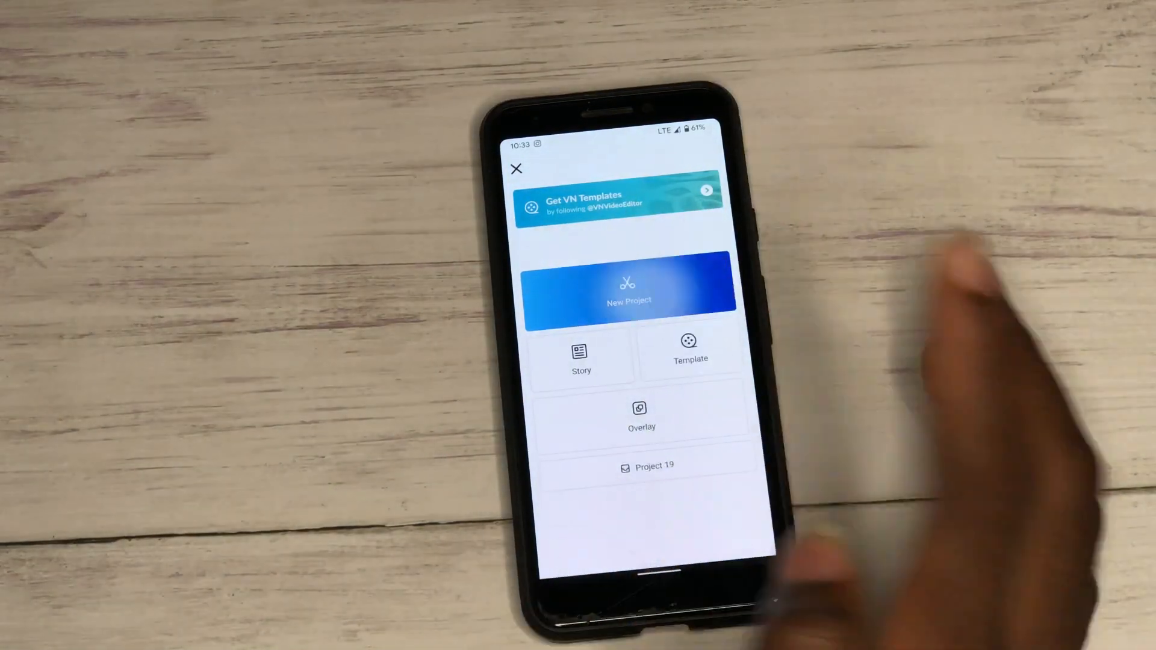
click(629, 291)
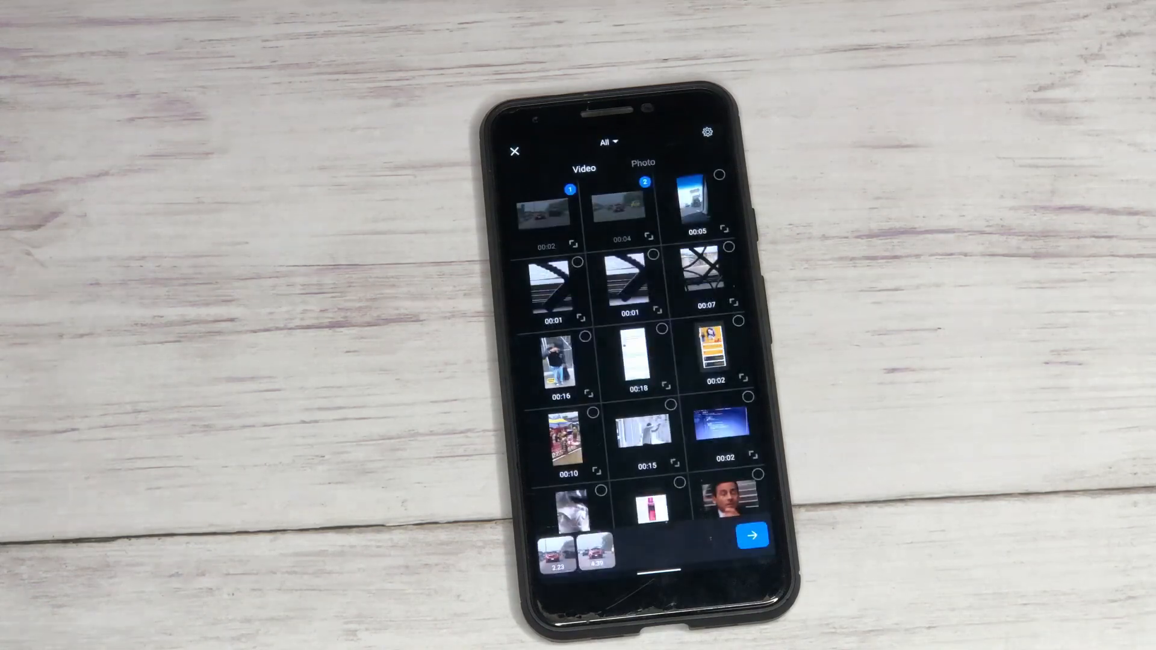
click(751, 535)
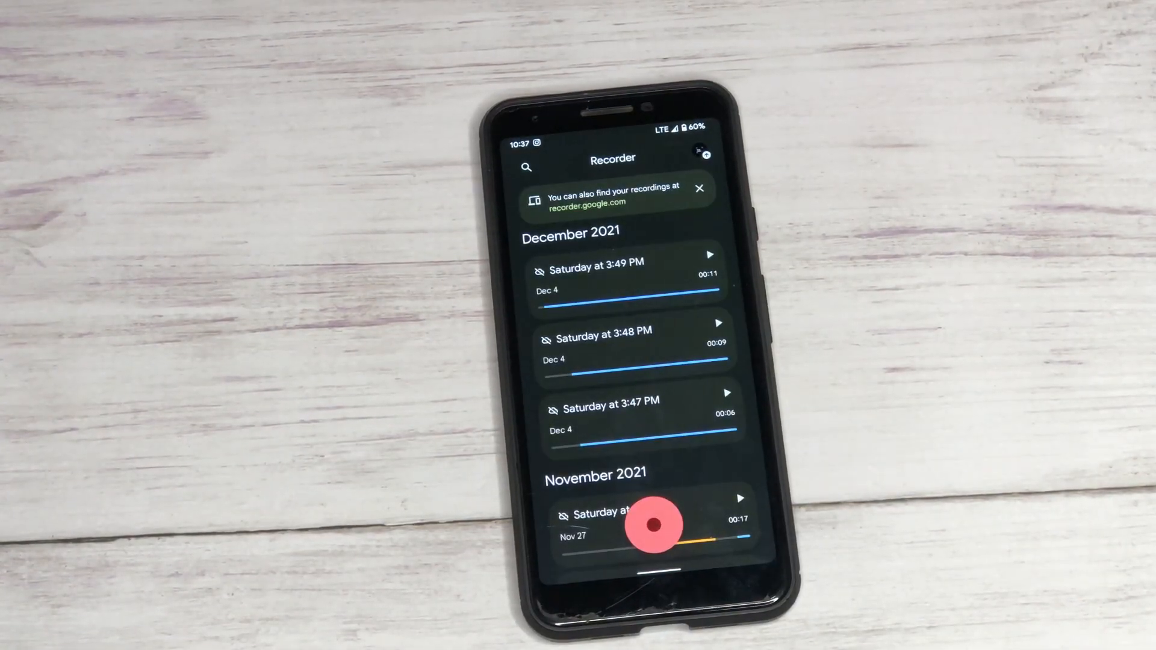
Step: Launch Google Recorder to list recordings grouped under December and November 2021
click(527, 165)
text(z)
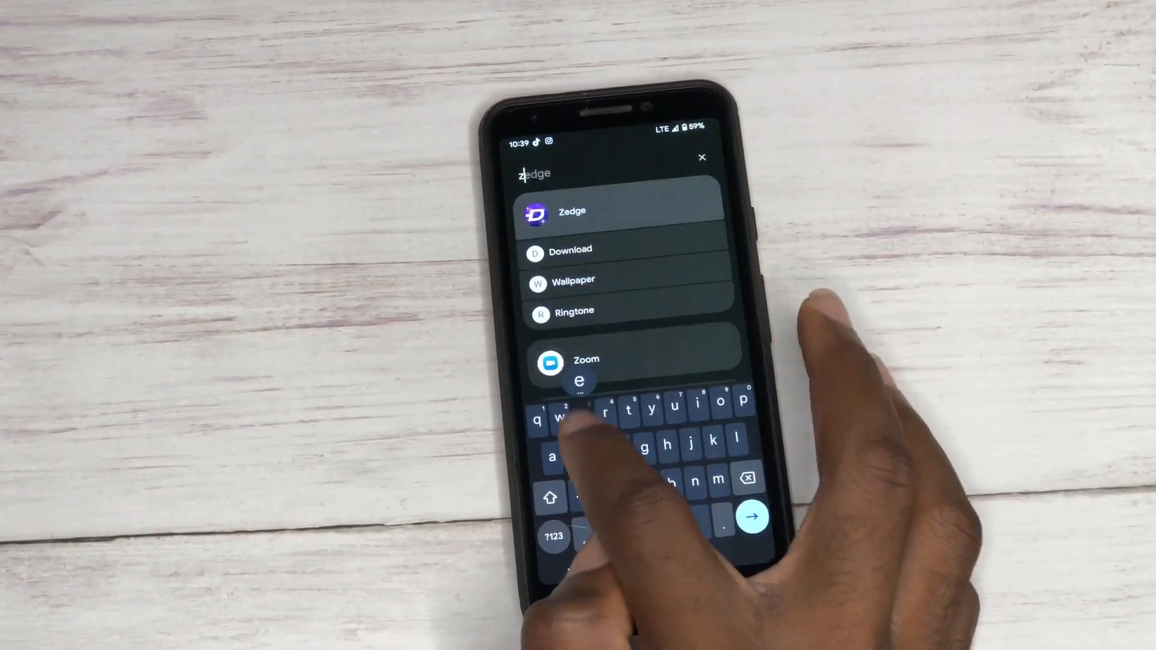
Step: Launch Zedge from search results and go to its Wallpapers section with Featured and Popular picks
click(570, 212)
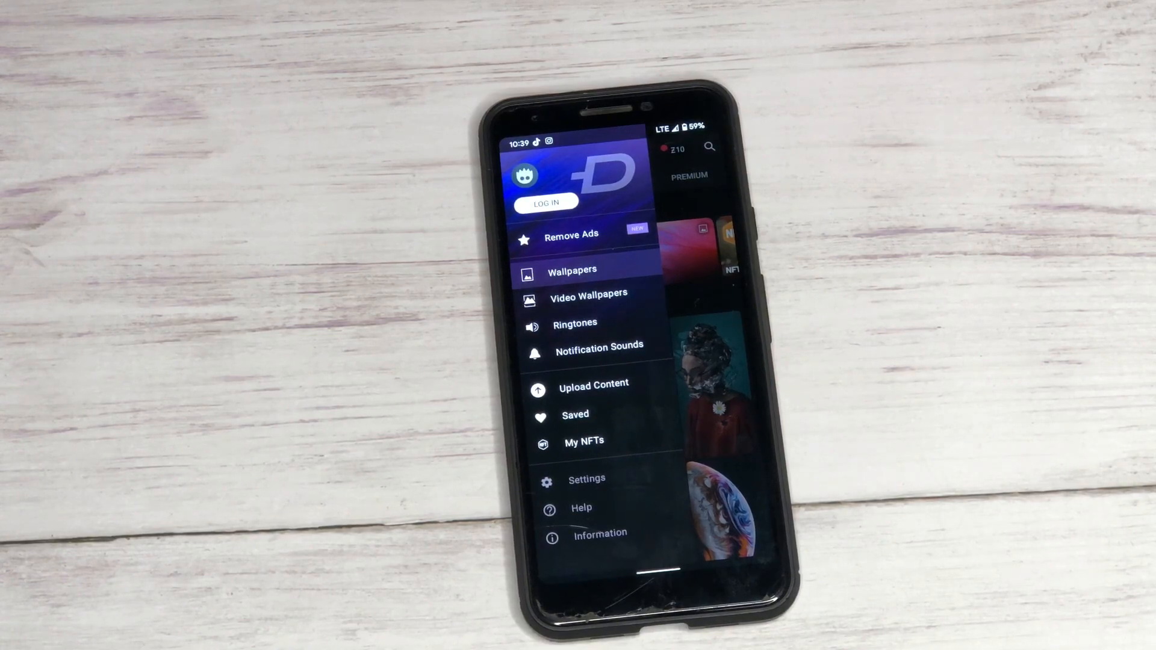
click(572, 270)
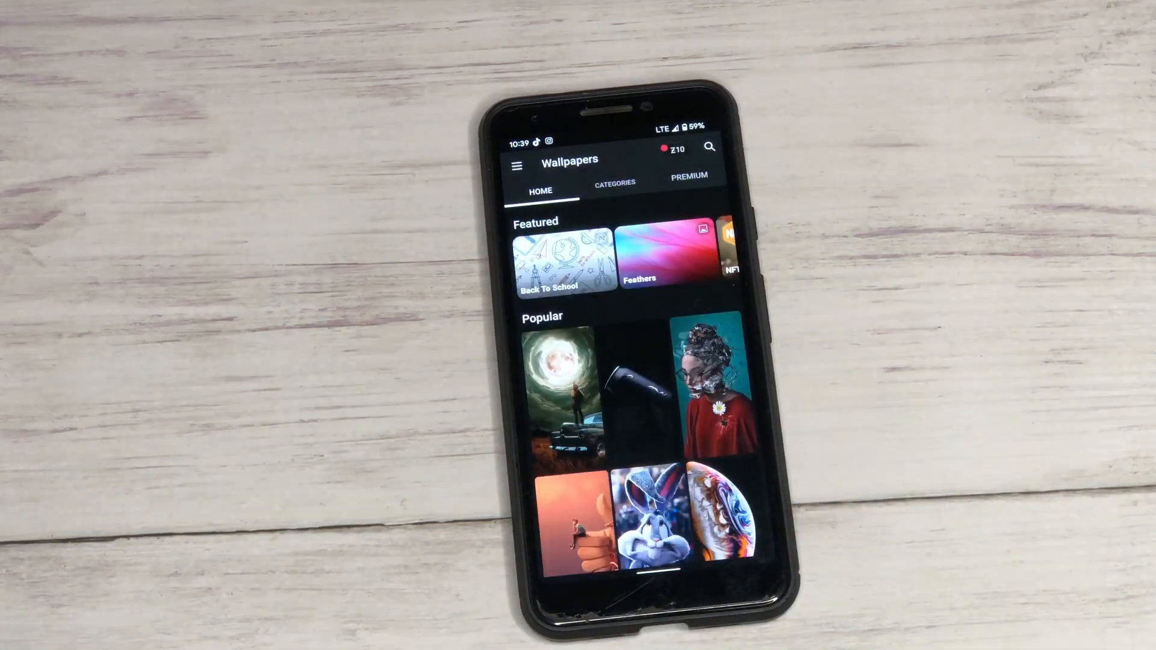